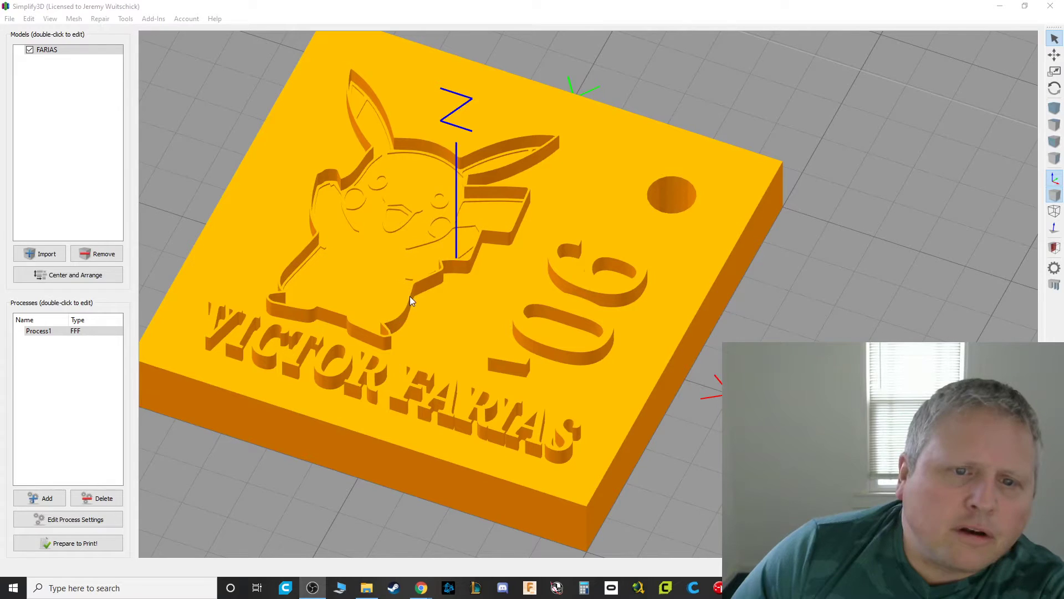
mouse_move(531, 217)
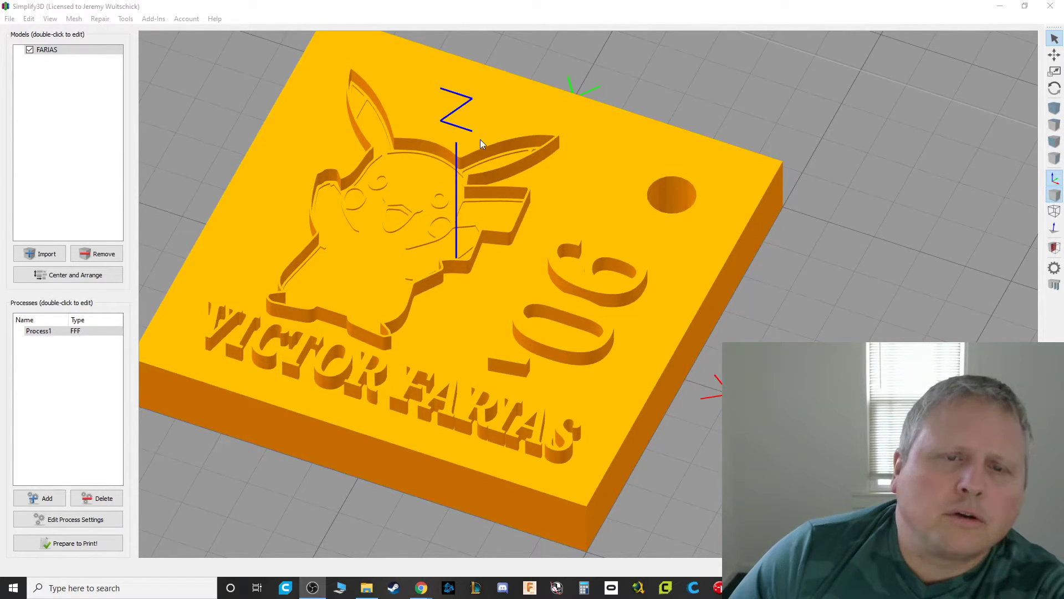
mouse_move(567, 136)
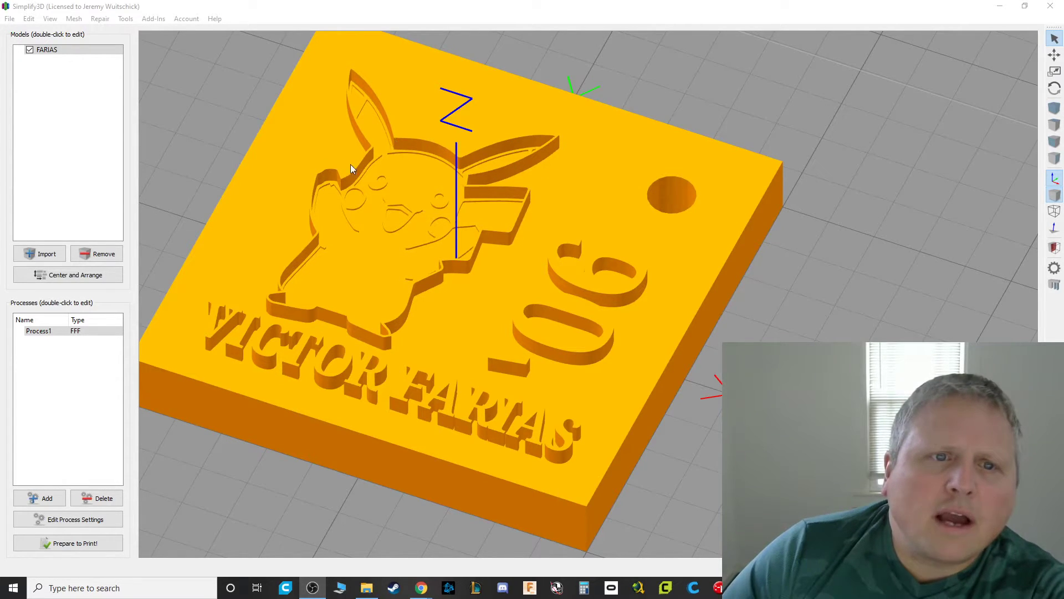
mouse_move(358, 178)
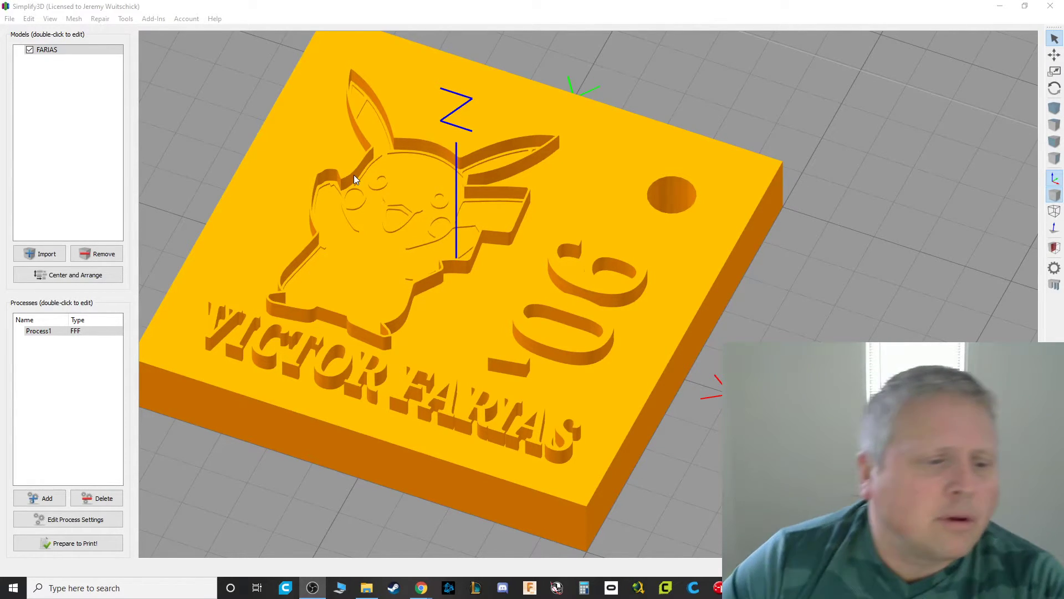
left_click(67, 543)
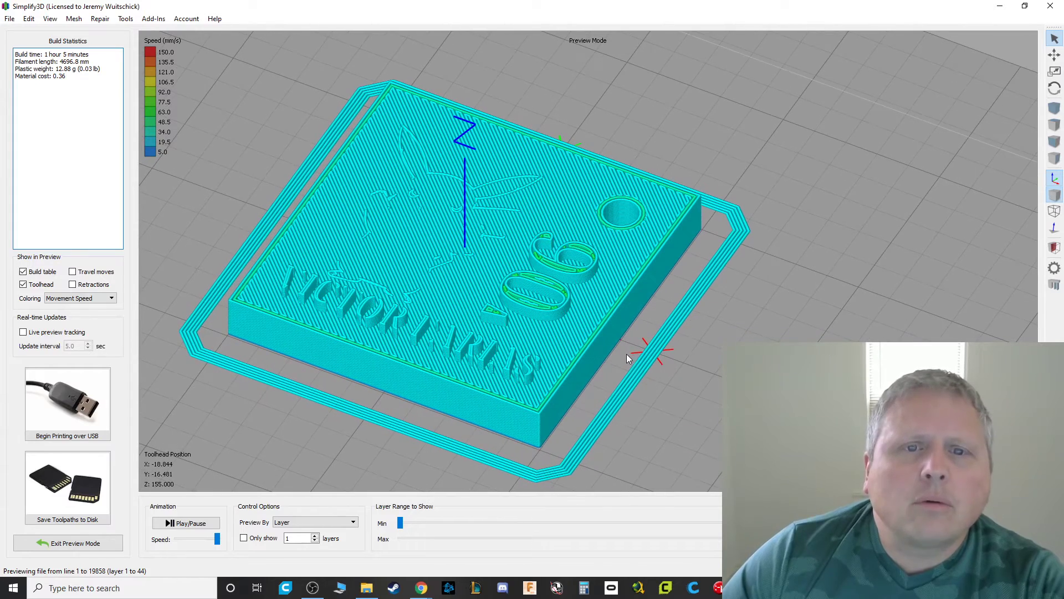
left_click(68, 543)
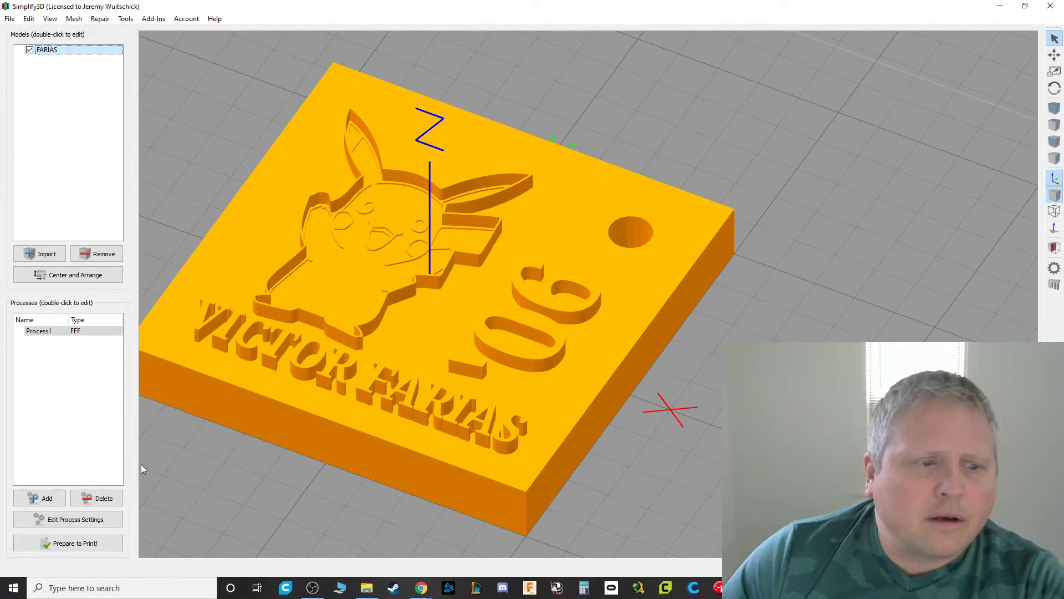
left_click(73, 542)
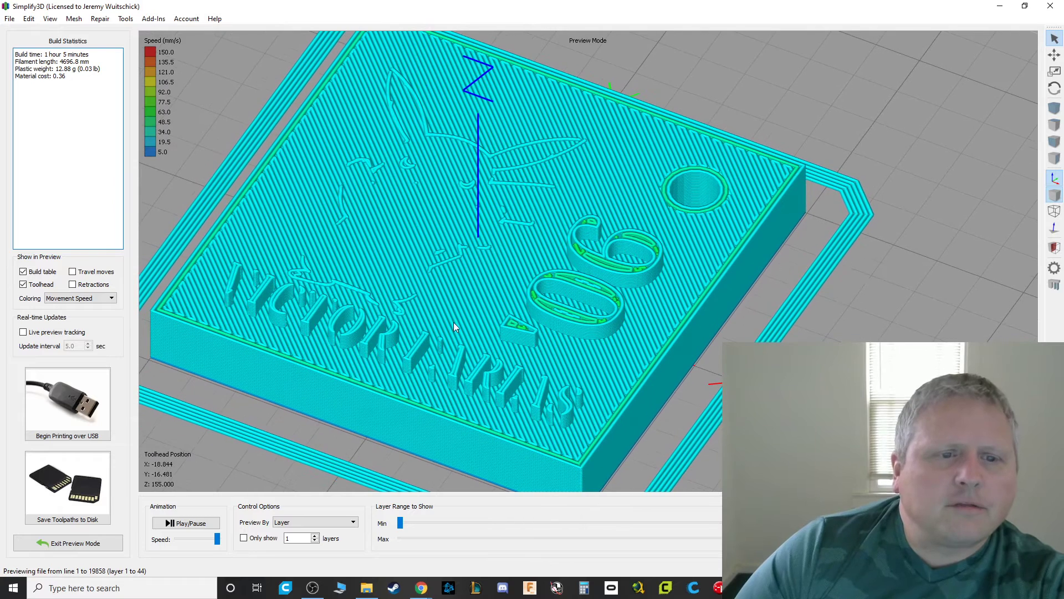
mouse_move(252, 284)
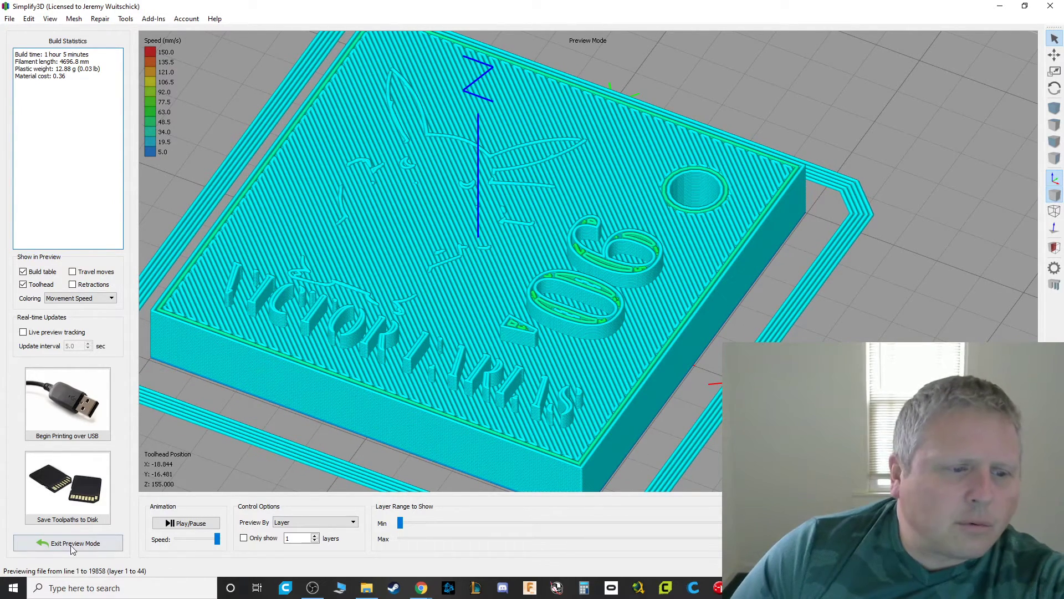
Leave the preview, move in close to the lettering and Pikachu outline, then re-slice to preview toolpaths.
left_click(68, 543)
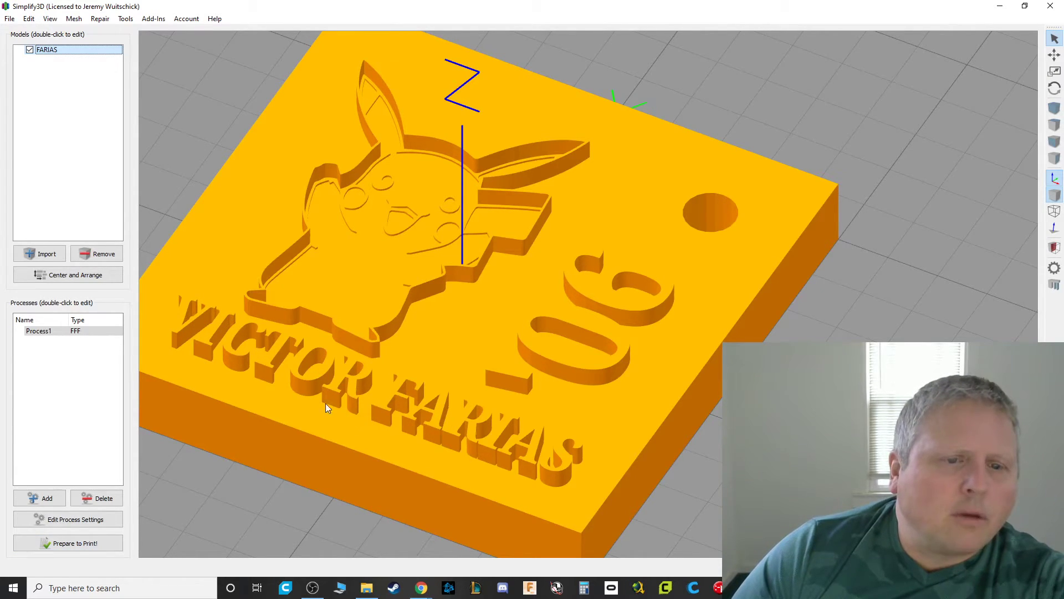
mouse_move(547, 490)
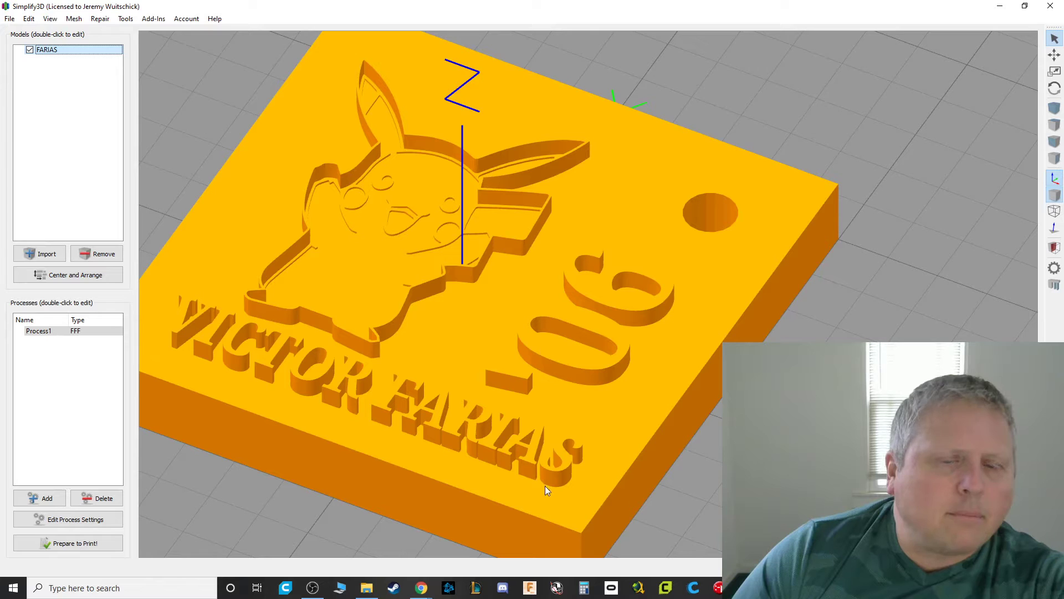
left_click_drag(547, 490, 457, 446)
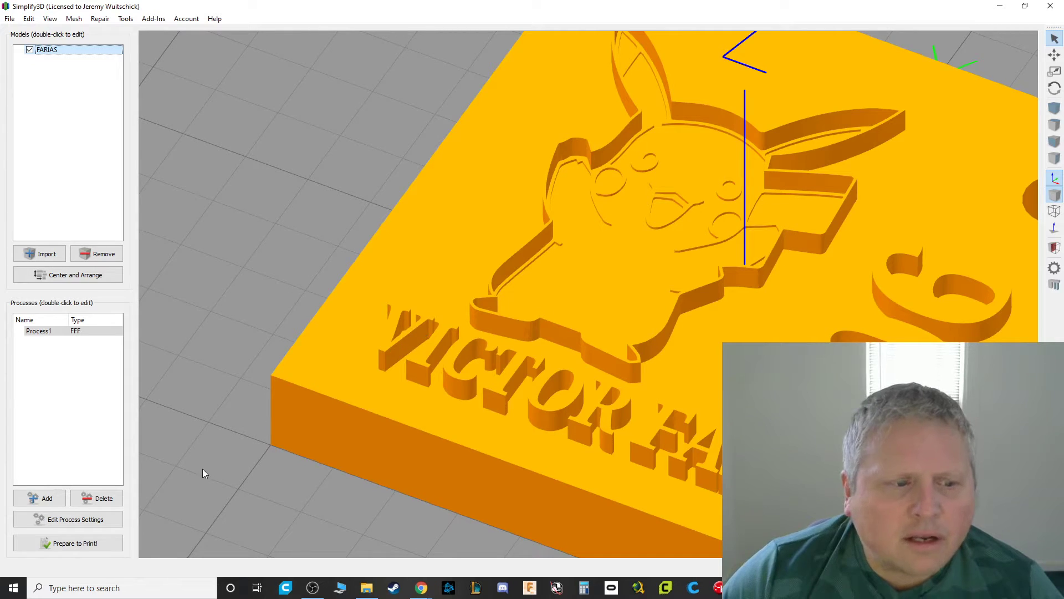
left_click(67, 542)
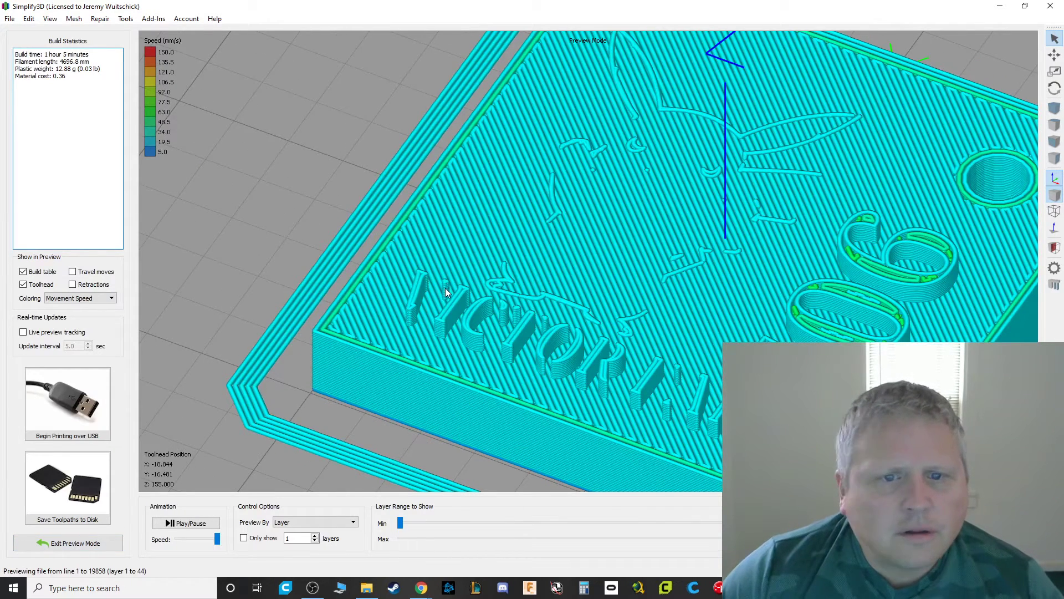
mouse_move(433, 311)
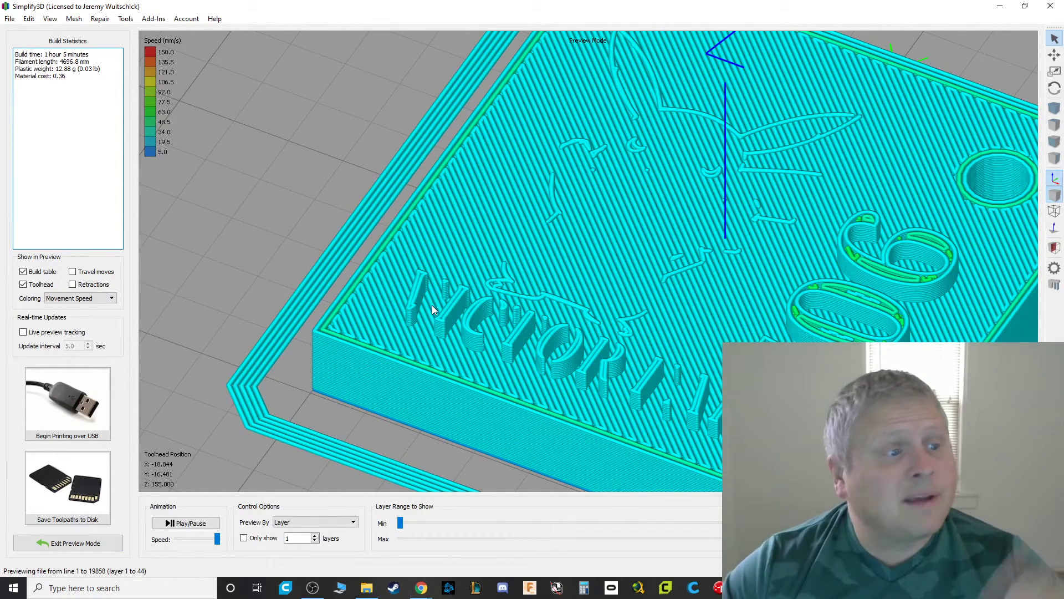